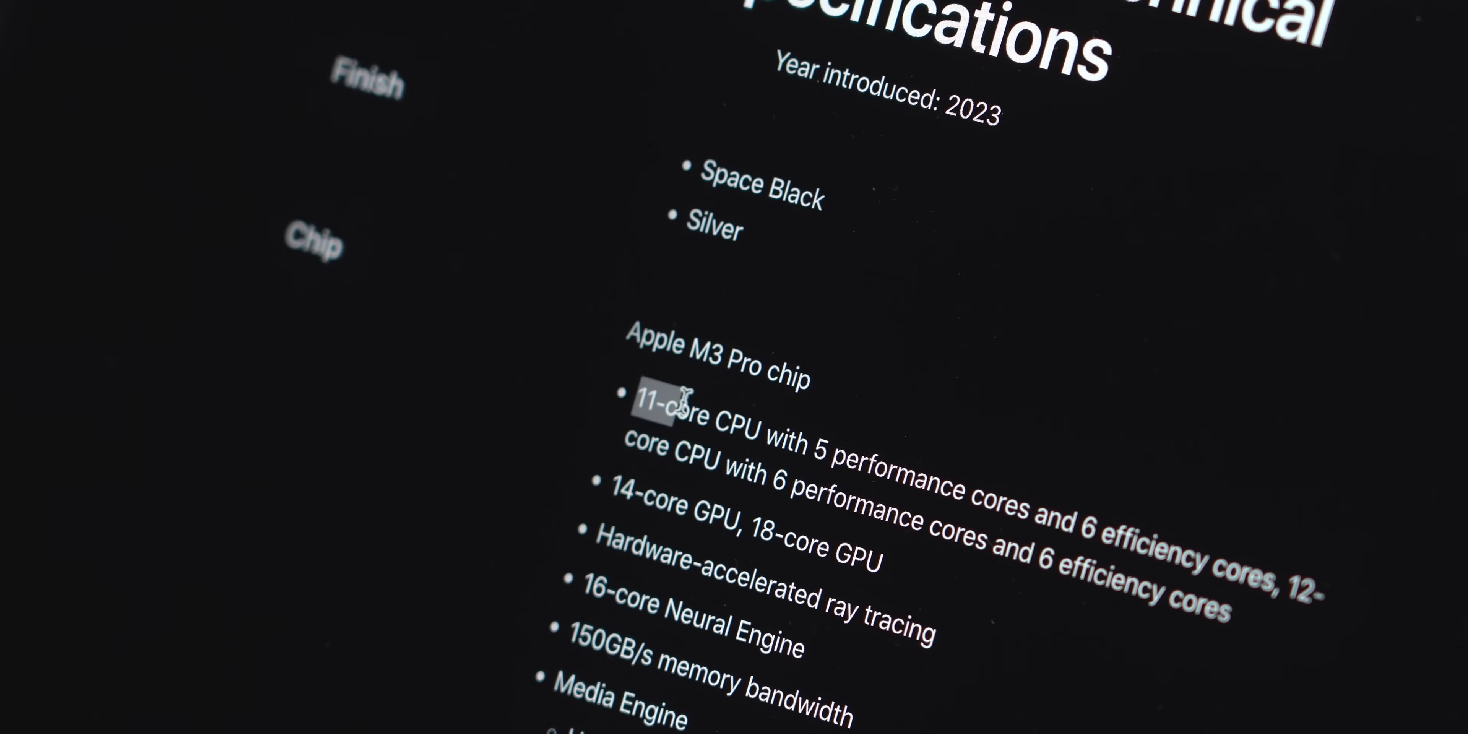
Step: Highlight the '11-core CPU' line under the Apple M3 Pro chip specs
drag(655, 404, 749, 433)
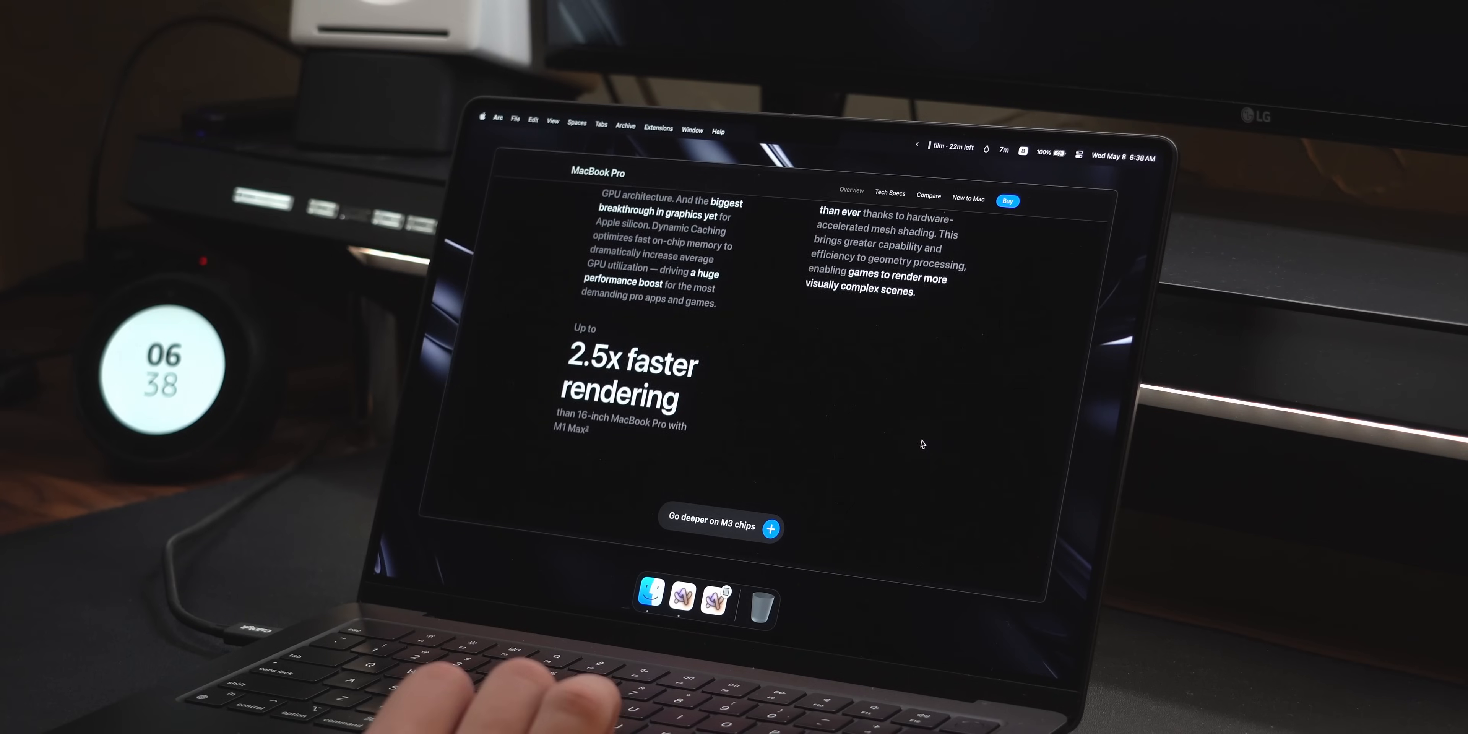
Step: Scroll the MacBook Pro overview down to the 'up to 2.5x faster rendering' section
scroll(down, 3)
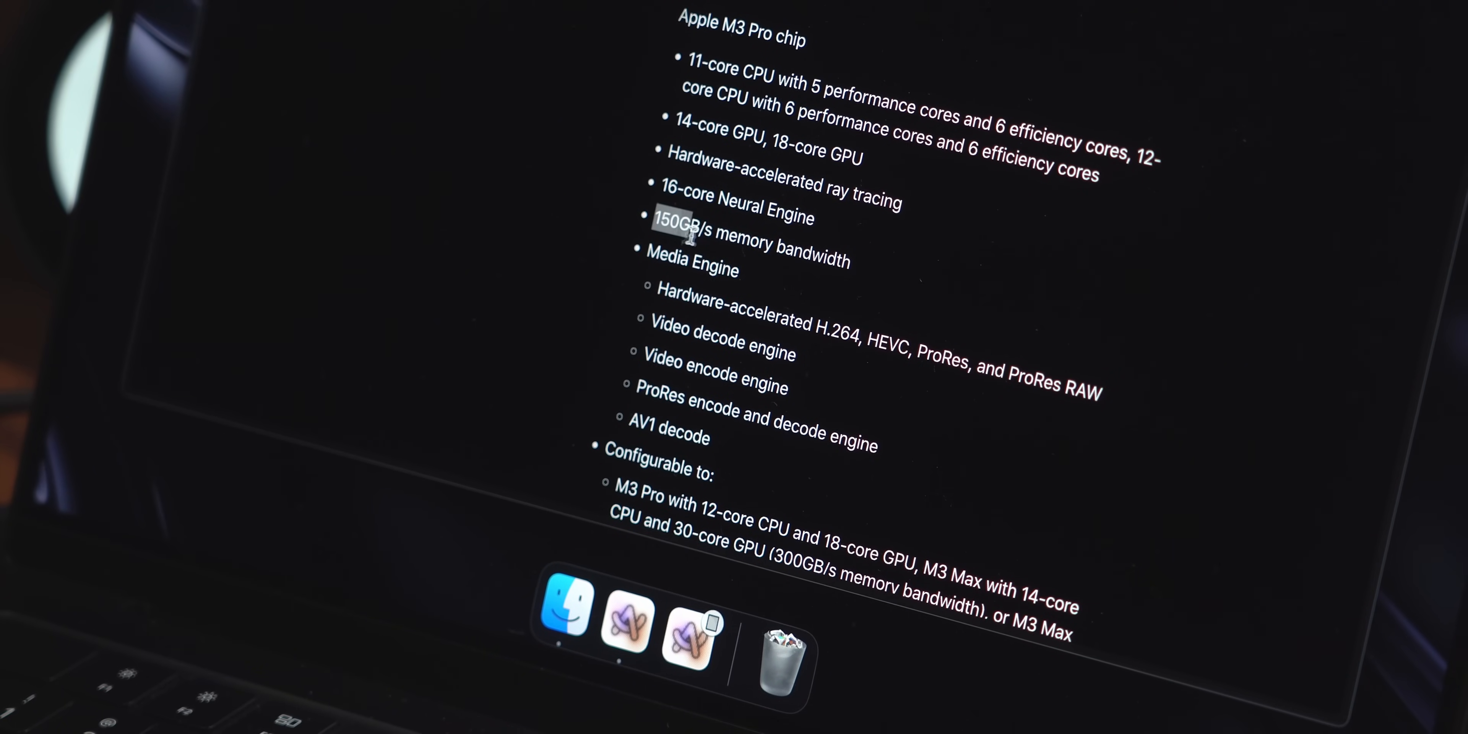
Step: Highlight the '150GB/s memory bandwidth' line in the M3 Pro chip specs
drag(656, 227, 852, 245)
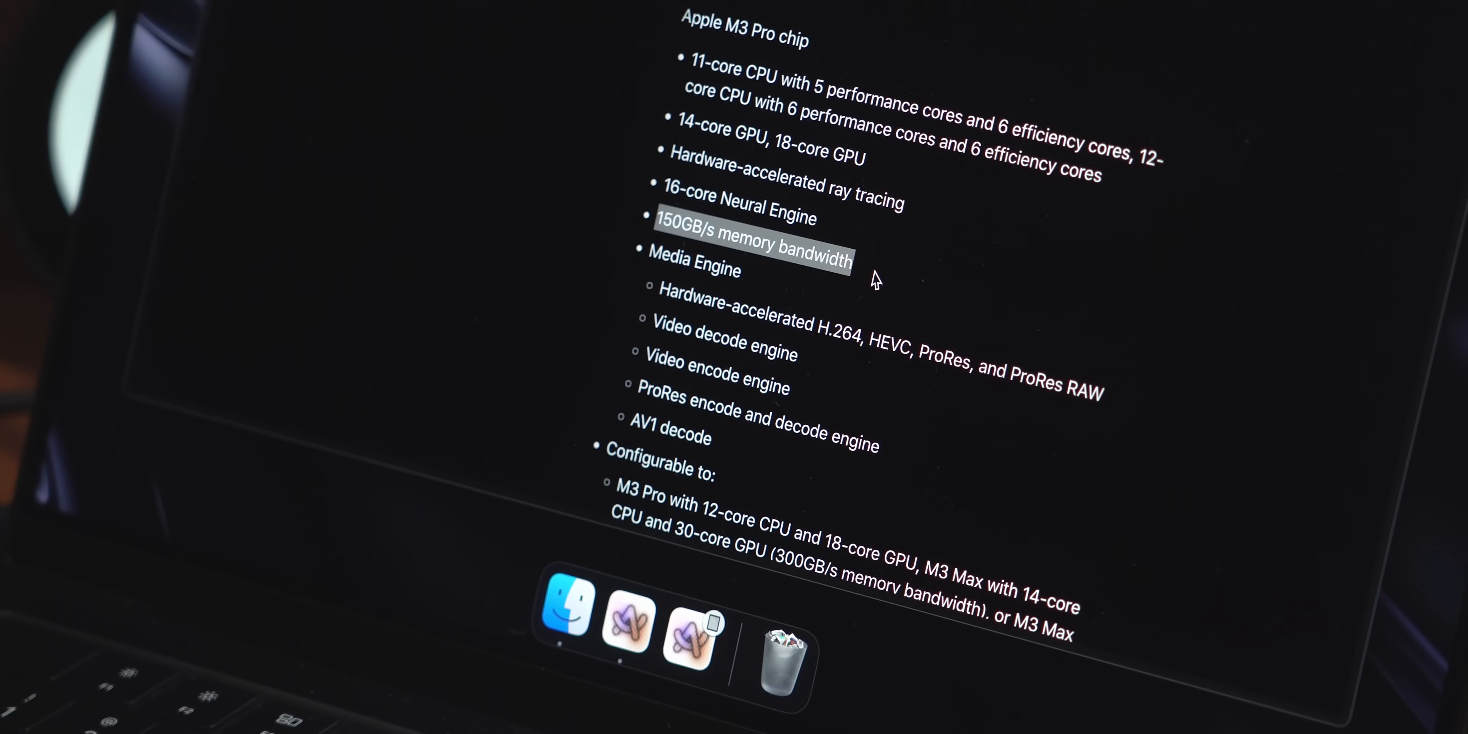